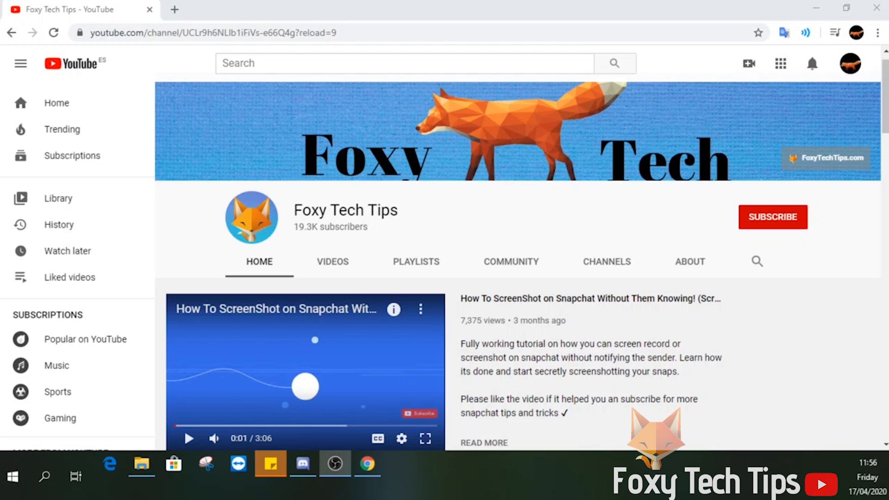
mouse_move(815, 195)
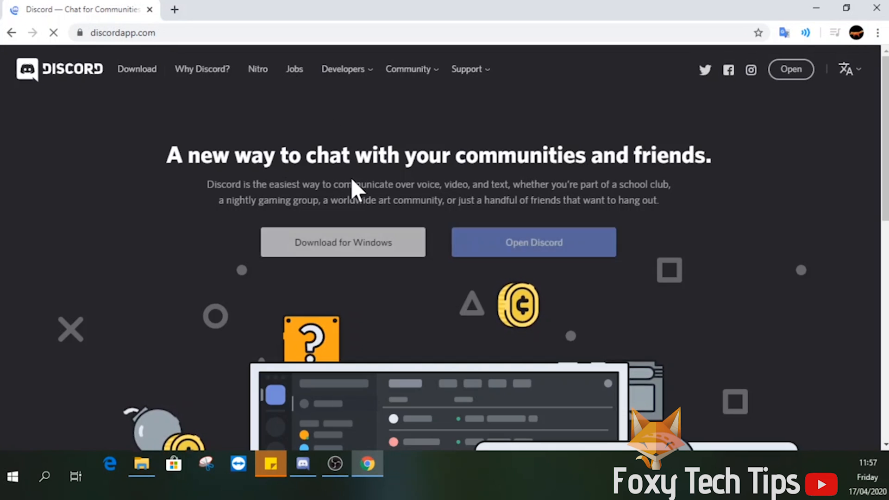
mouse_move(790, 70)
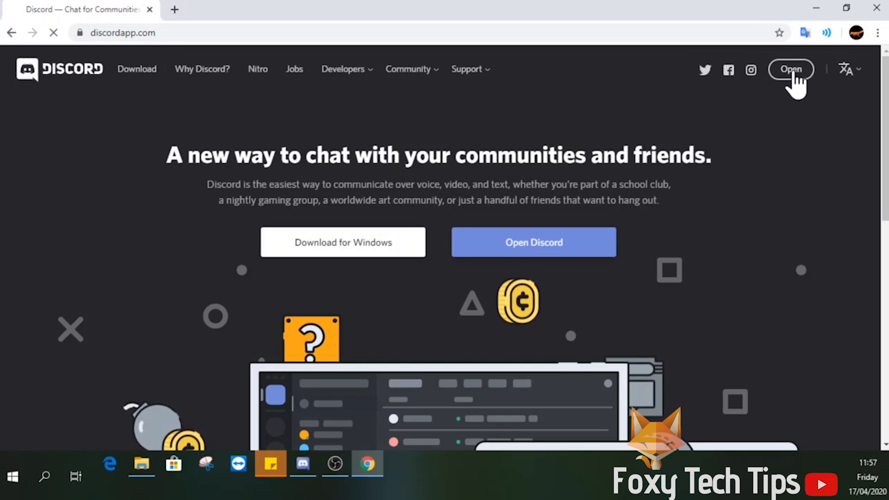
Launch the Discord web app, then search the web for "mee6"
left_click(790, 69)
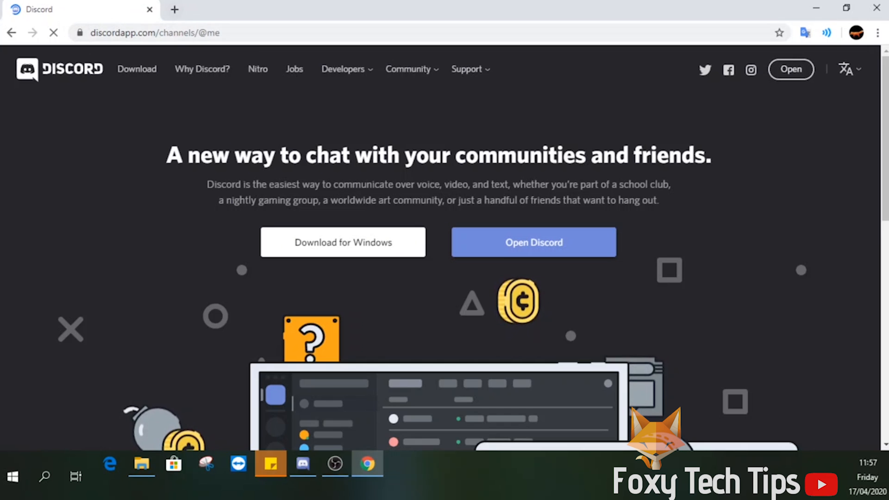
type("mee")
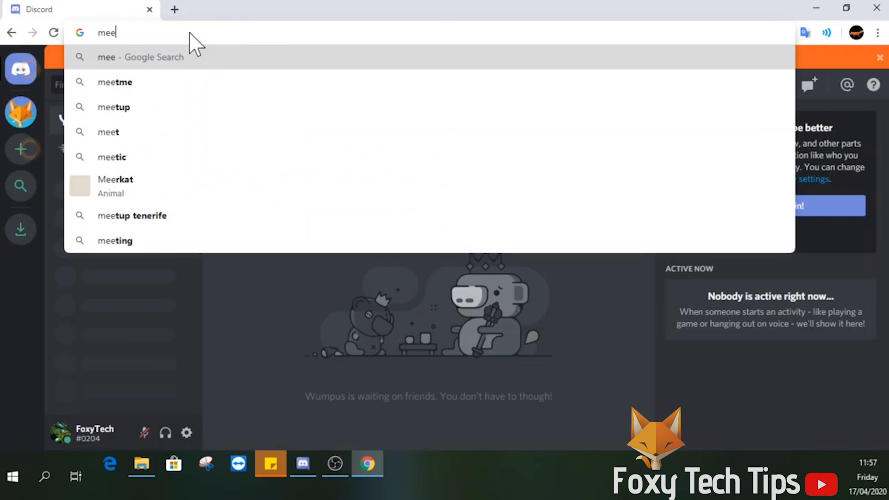
type("6")
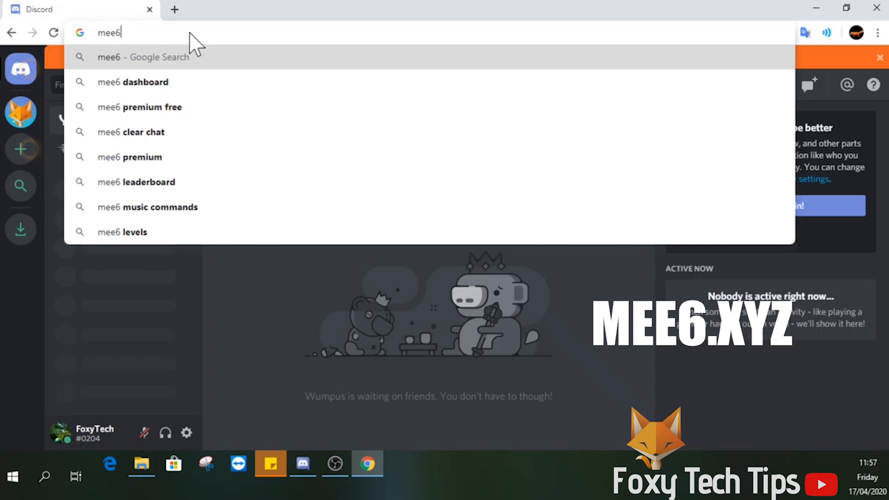
key("Return")
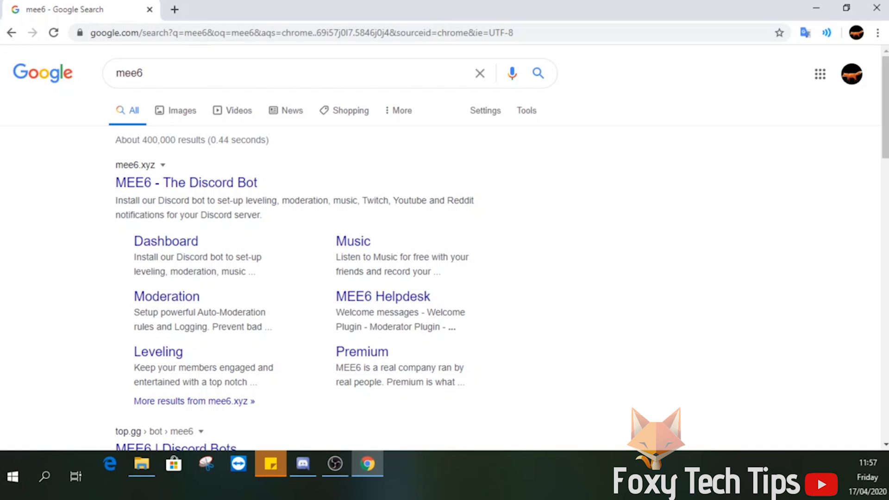
From the MEE6 site, add the bot to Discord and authorize it with the account
left_click(186, 182)
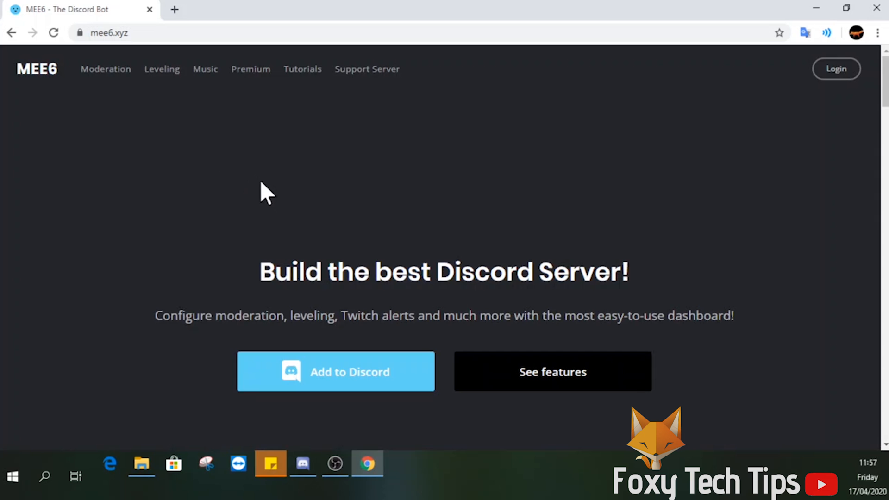
mouse_move(433, 197)
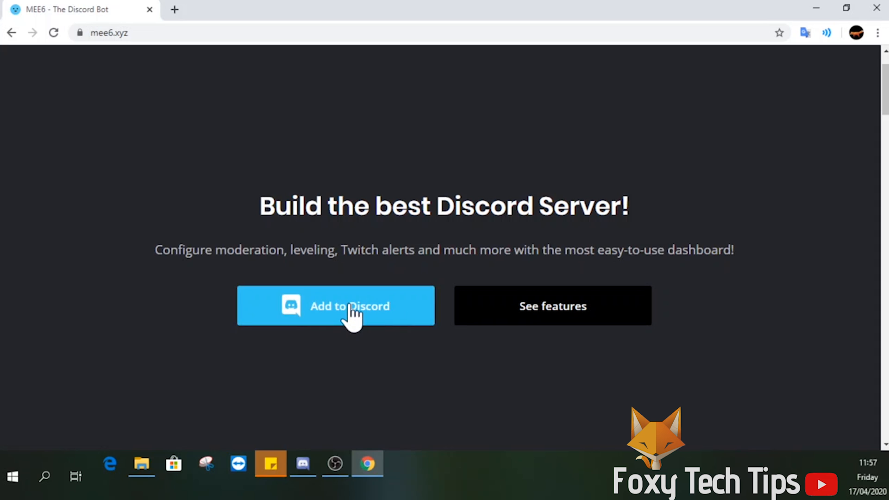
left_click(336, 307)
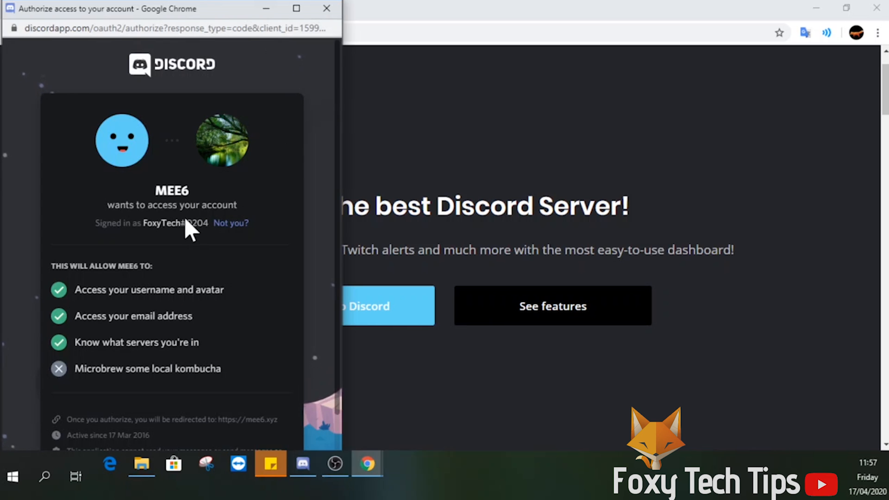
mouse_move(226, 19)
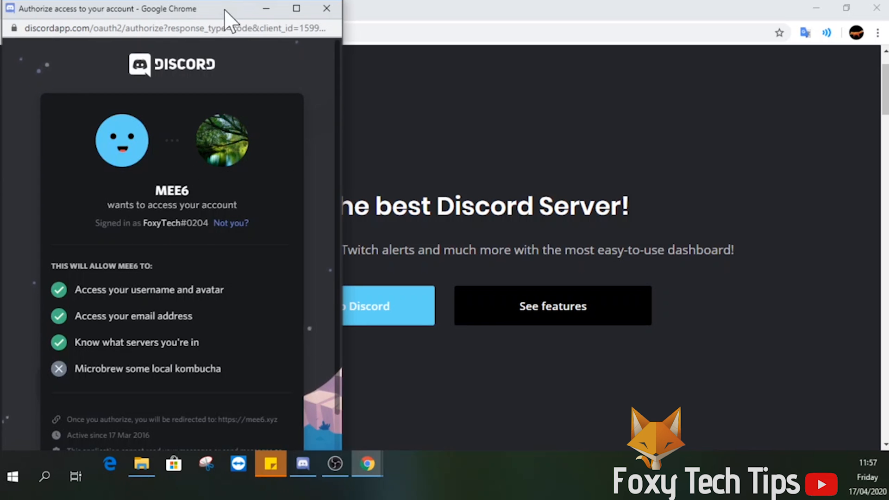
scroll("down", 3)
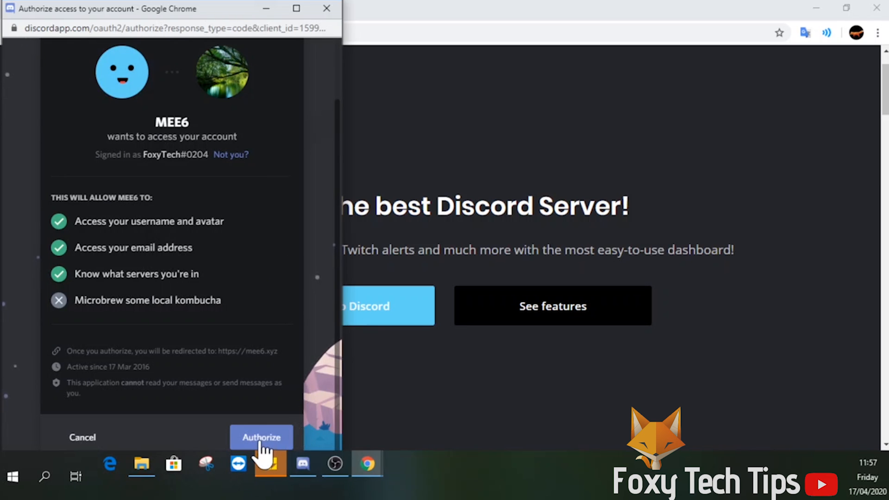
mouse_move(278, 437)
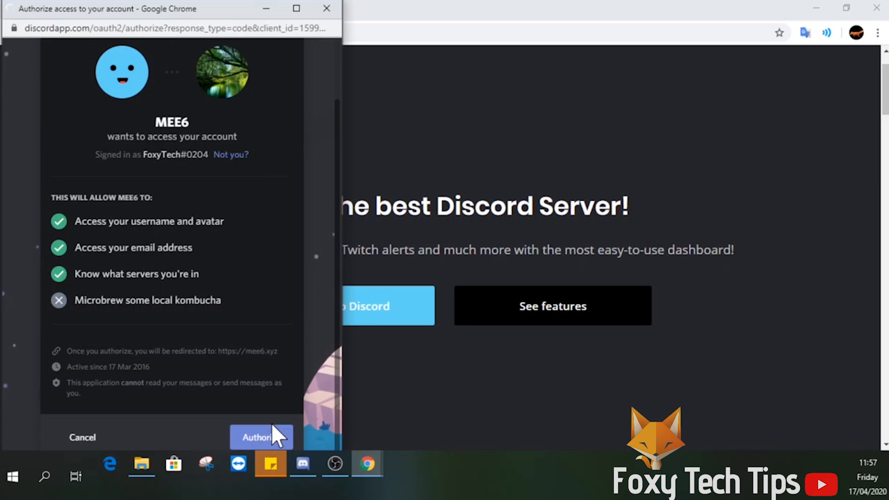
left_click(261, 437)
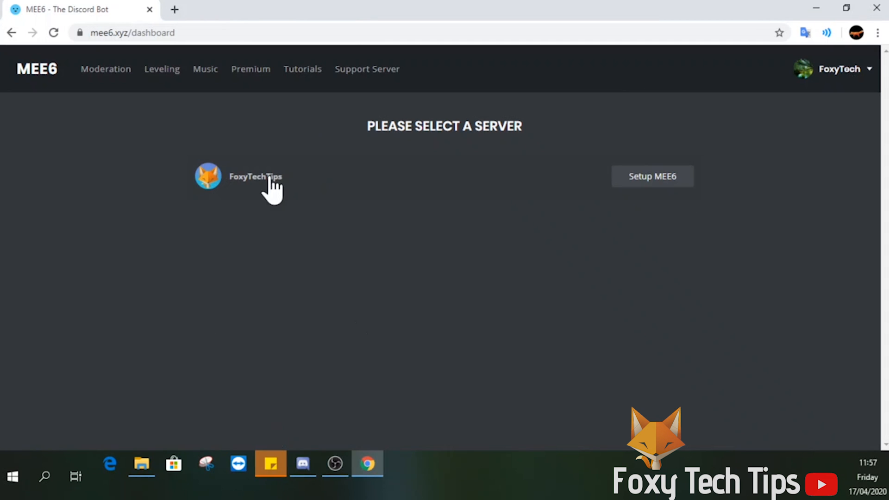
mouse_move(651, 184)
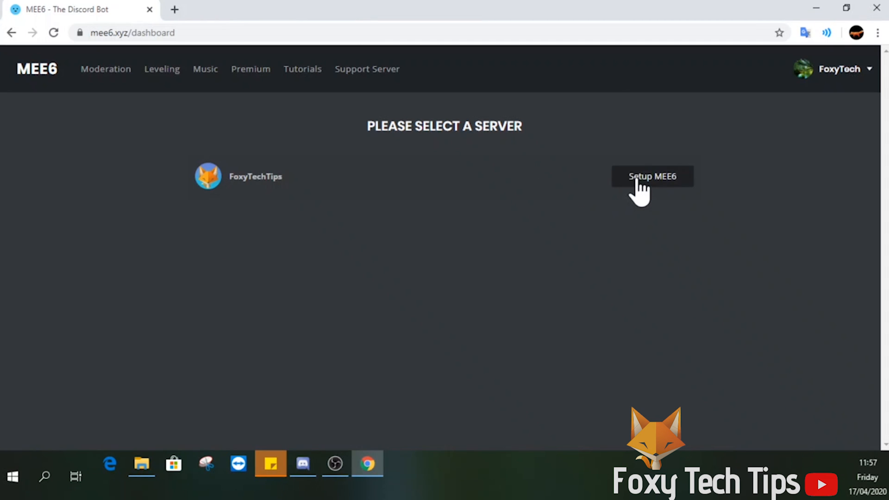
Set up MEE6 on the FoxyTechTips server, passing the robot check and authorizing server access
left_click(651, 176)
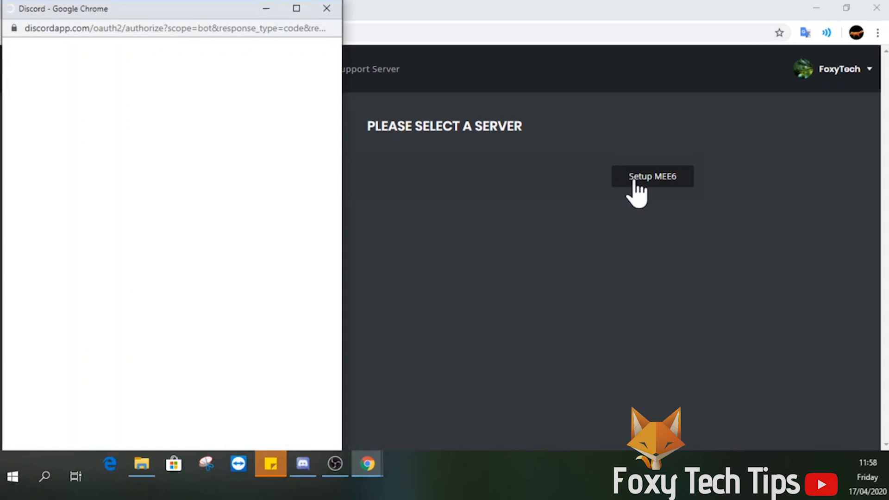
left_click(651, 176)
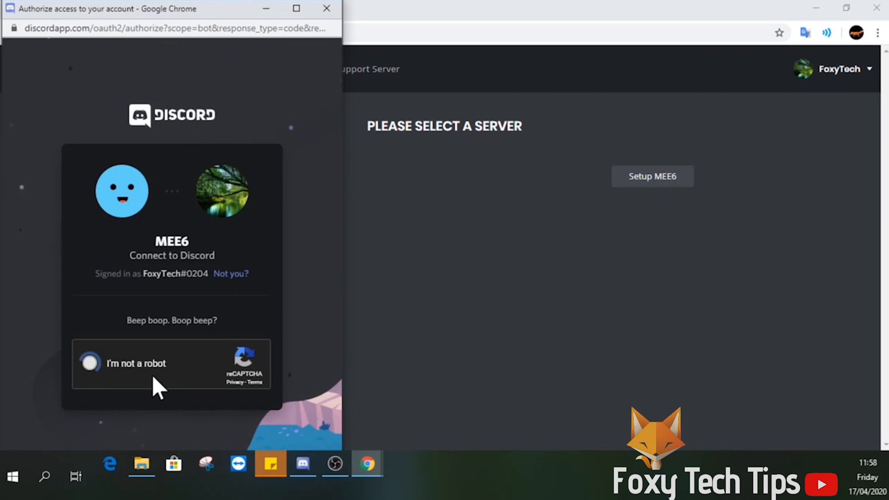
left_click(90, 363)
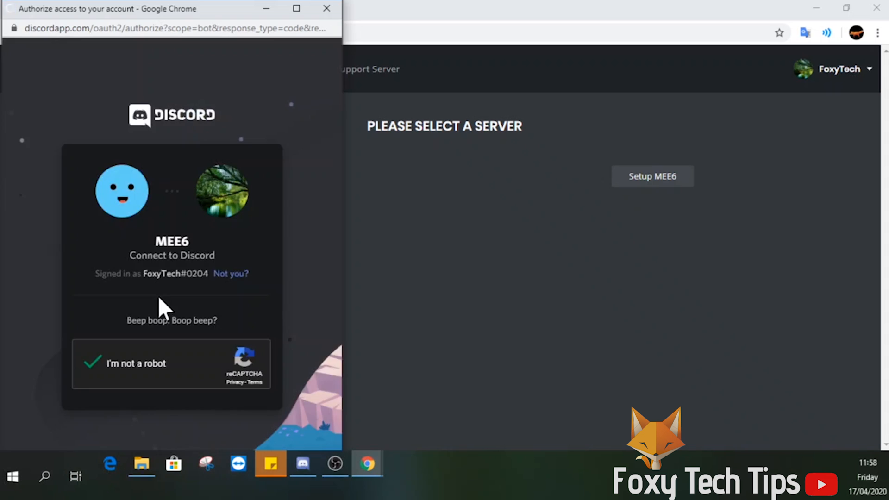
left_click(93, 363)
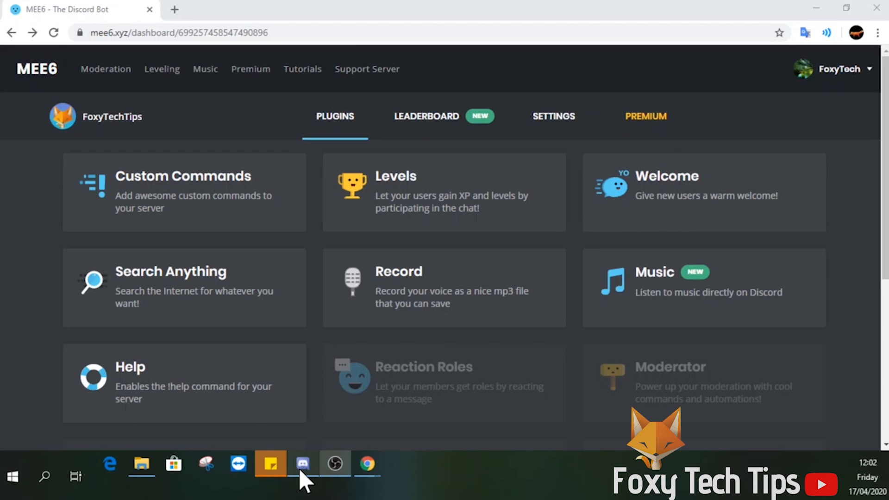
In Discord's Server Settings > Roles, colour the New User role dark blue and review its permissions
left_click(302, 464)
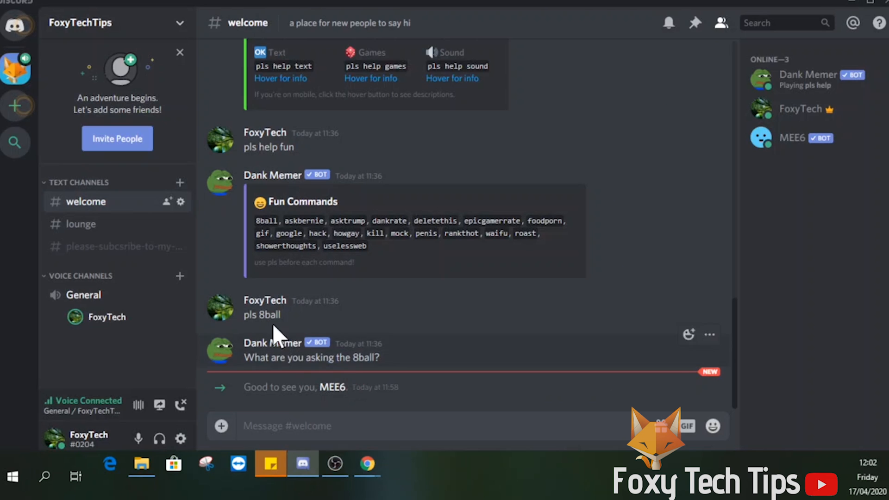
mouse_move(286, 224)
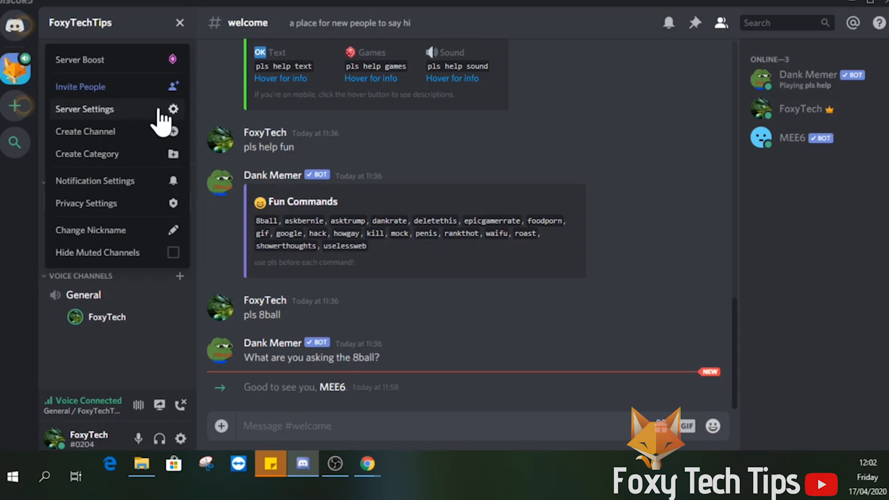
left_click(84, 110)
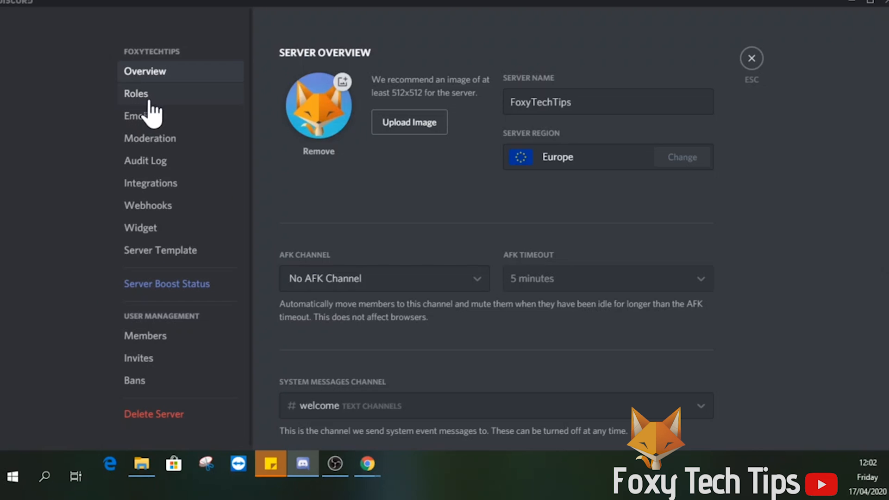
left_click(136, 93)
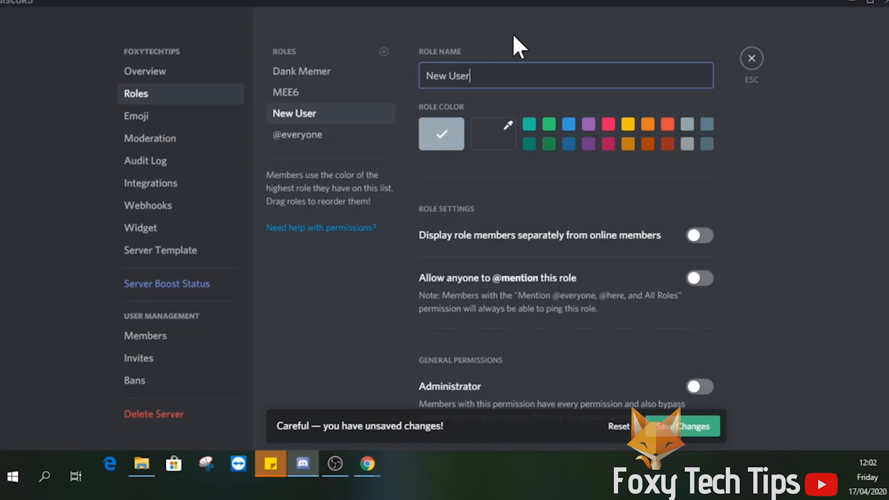
left_click(568, 143)
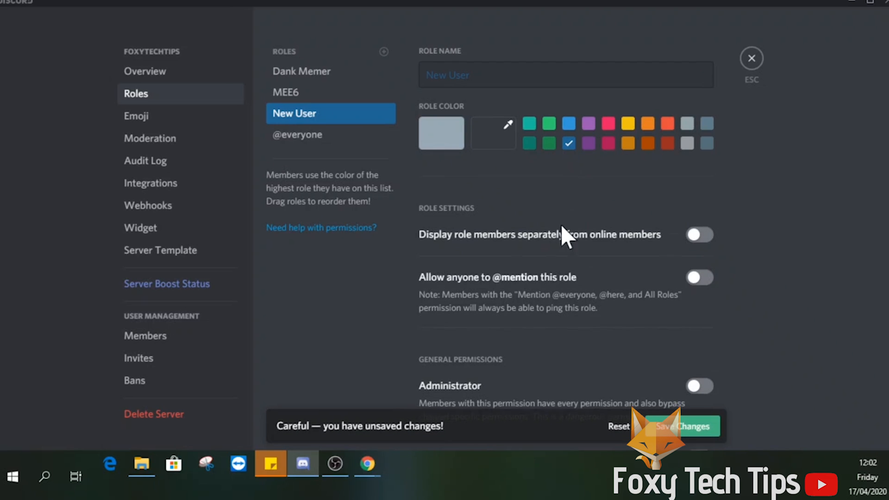
scroll("down", 3)
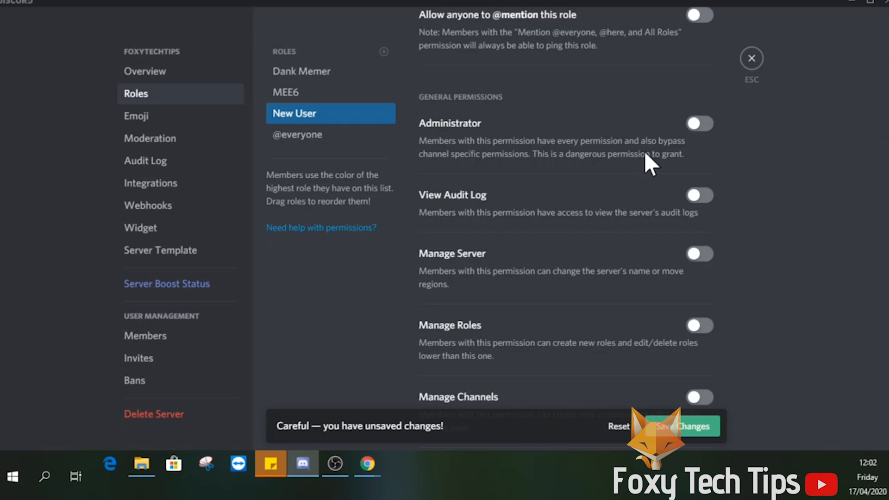
scroll("down", 3)
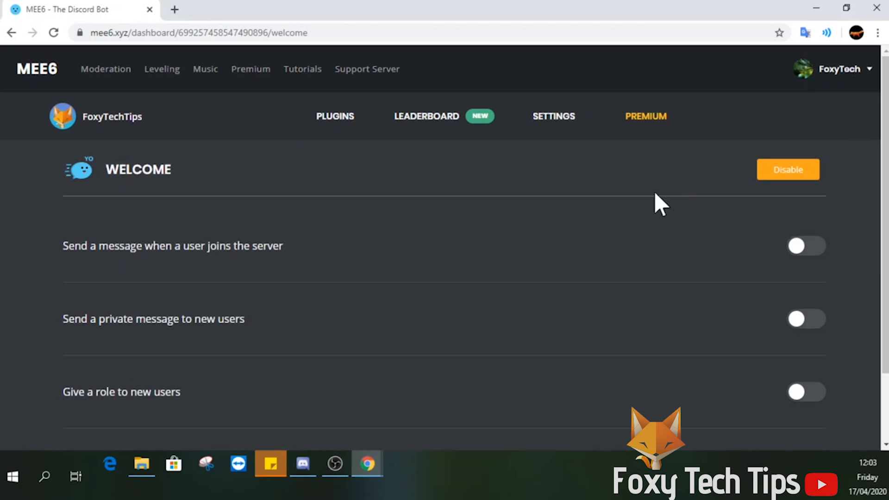
Enable 'Give a role to new users' with the New Users role and save the changes
scroll("down", 3)
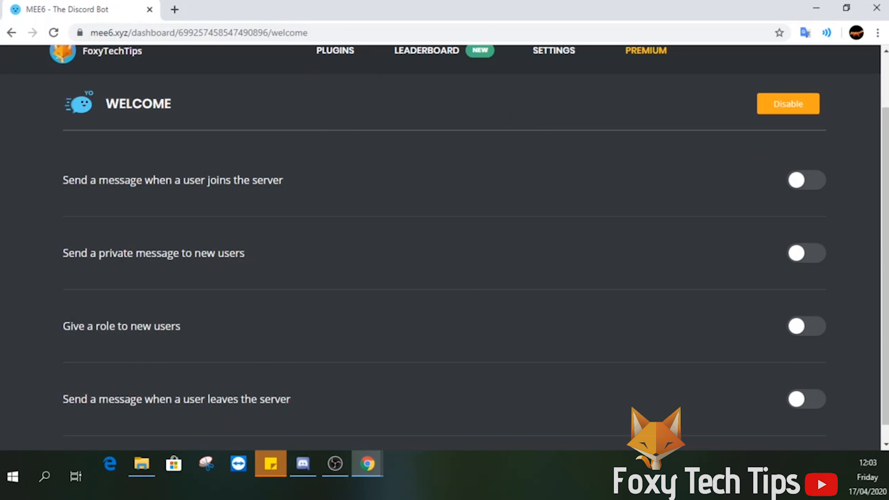
mouse_move(521, 348)
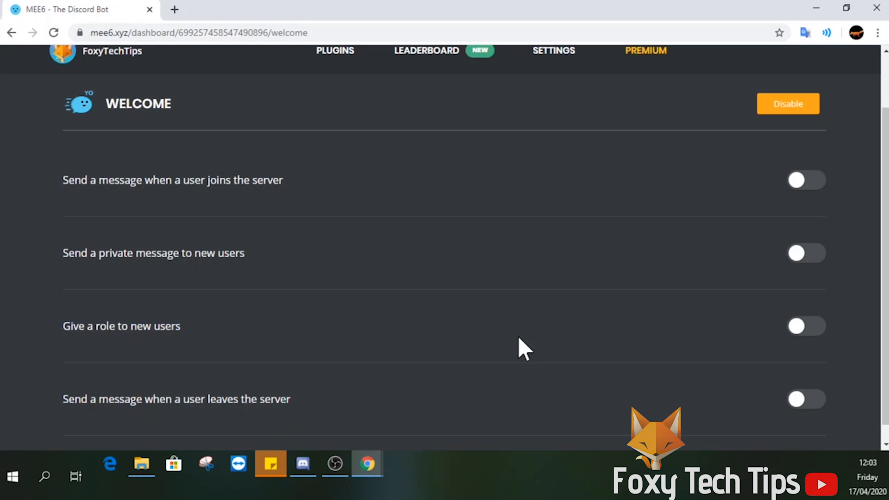
left_click(806, 326)
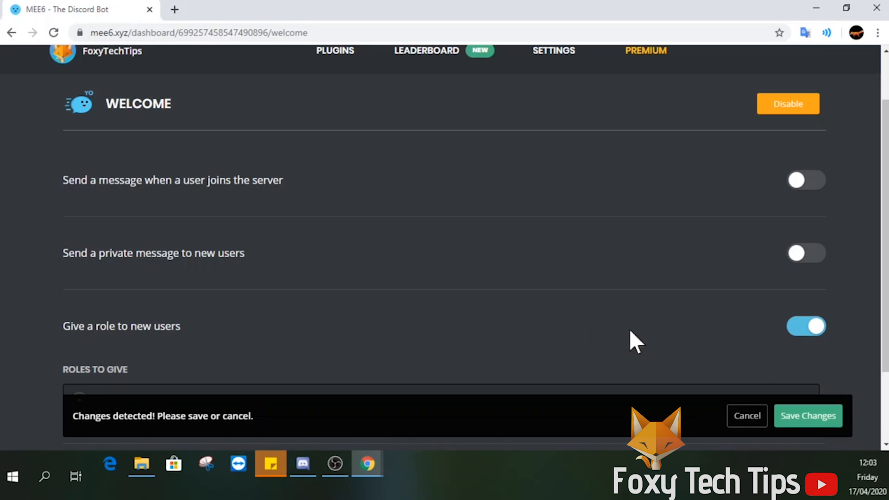
scroll("down", 3)
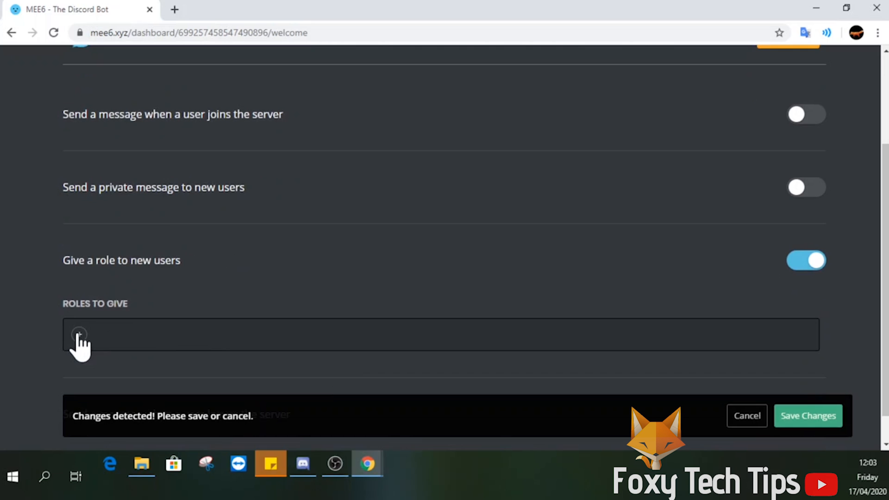
left_click(79, 335)
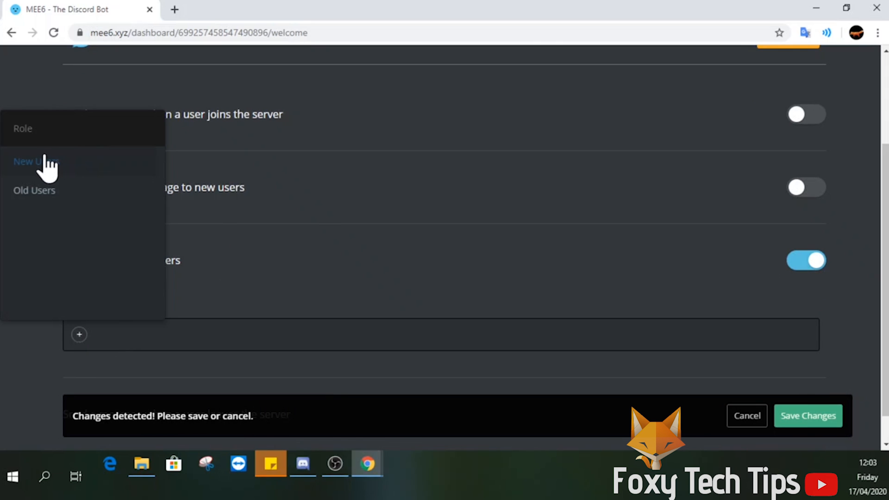
left_click(34, 161)
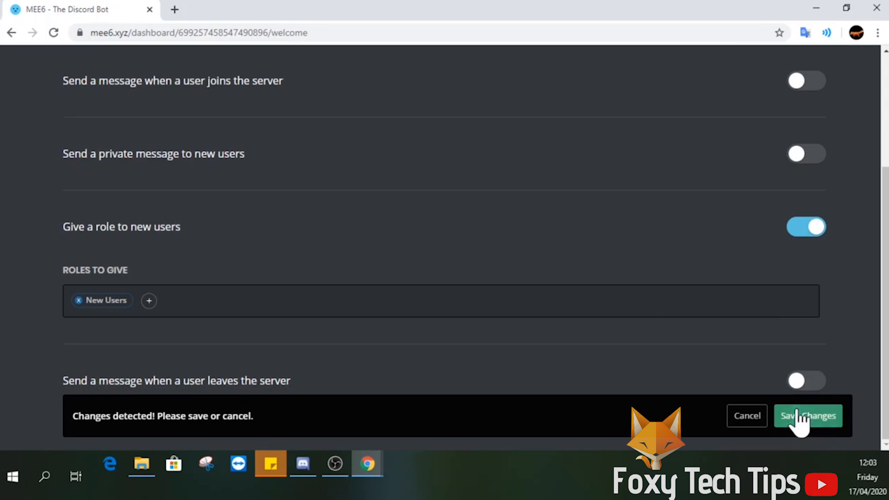
left_click(808, 416)
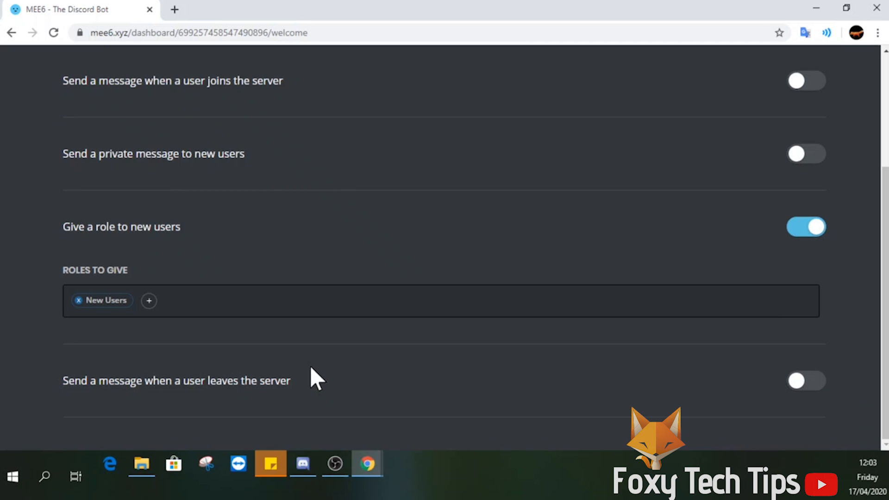